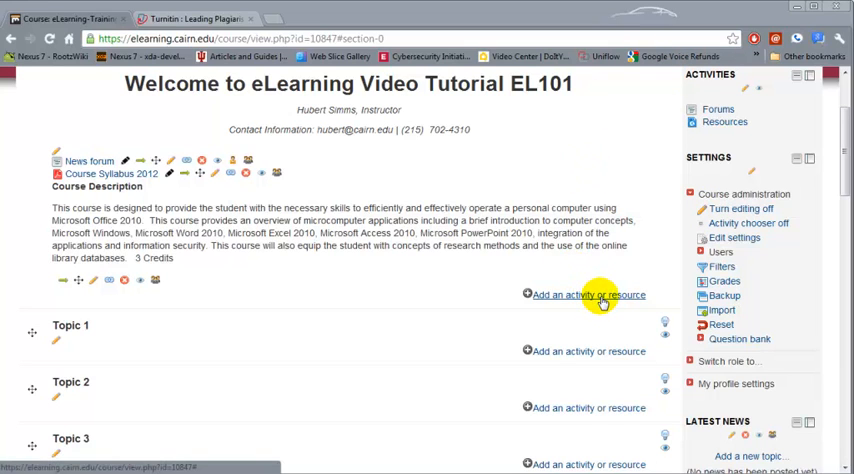
Choose the Attendance activity from the course's add-an-activity-or-resource chooser
click(588, 294)
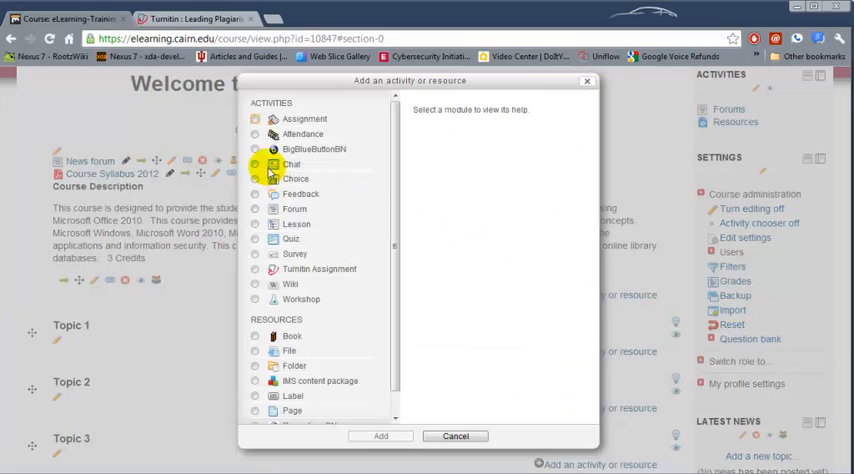
click(302, 134)
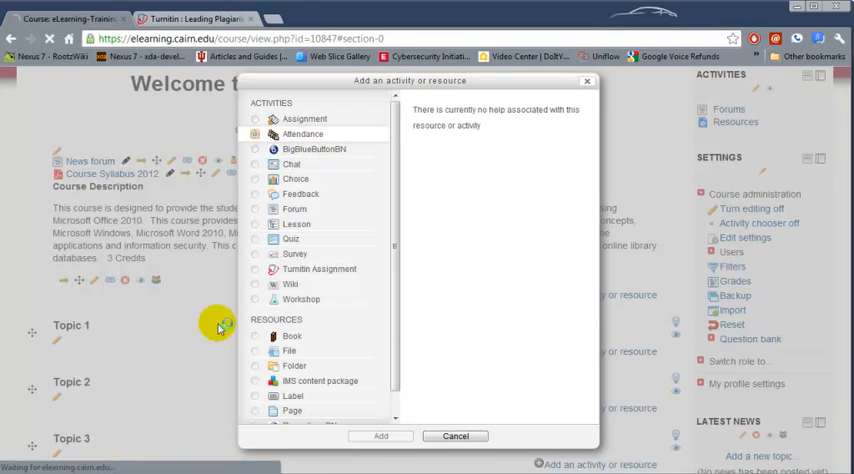
Name the new Attendance activity 'Class Attendance' and set Grade to 'No grade'
click(380, 435)
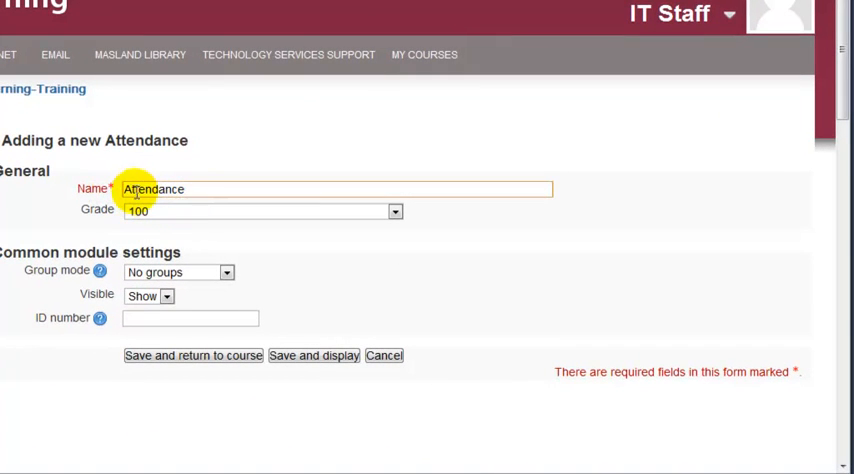
text(Co)
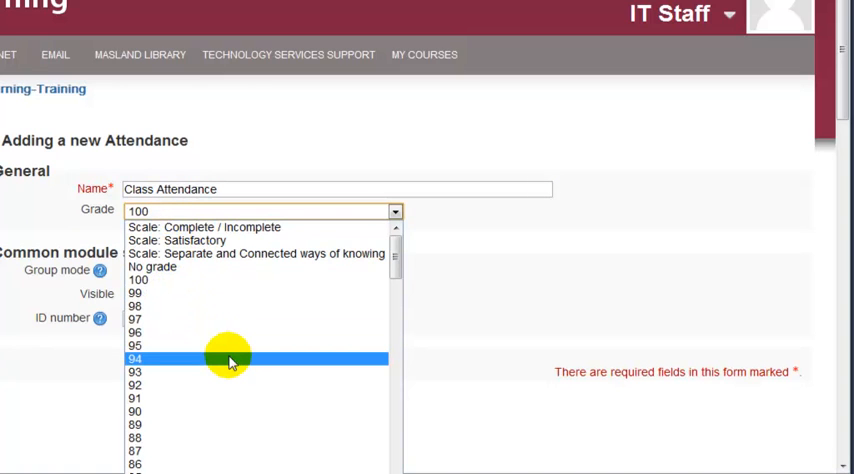
scroll(down, 3)
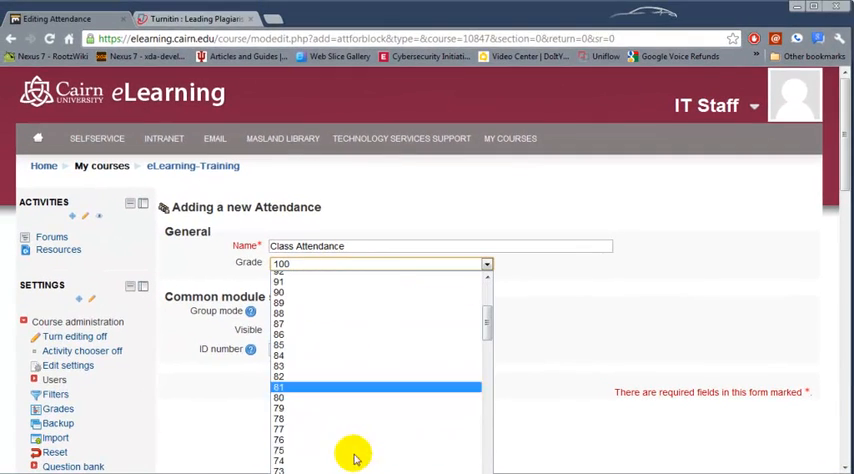
scroll(up, 3)
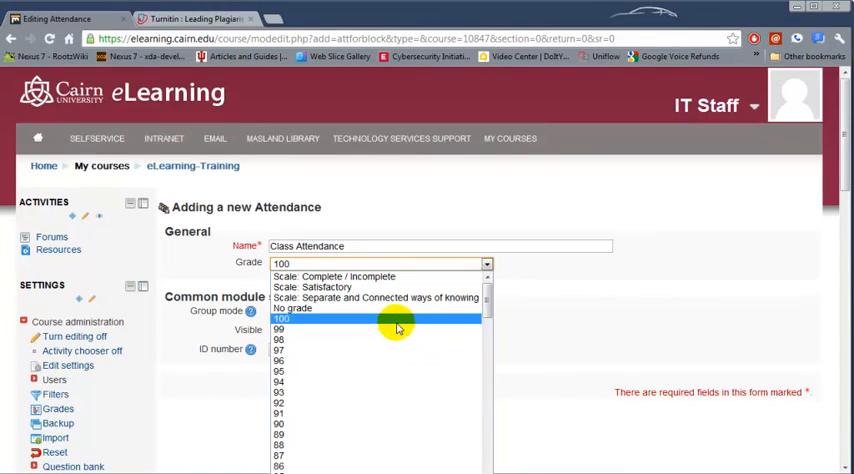
mouse_move(380, 308)
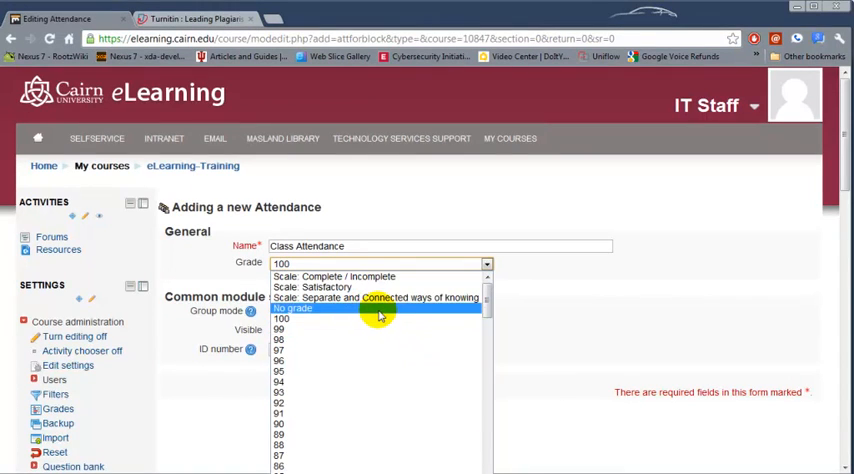
click(291, 308)
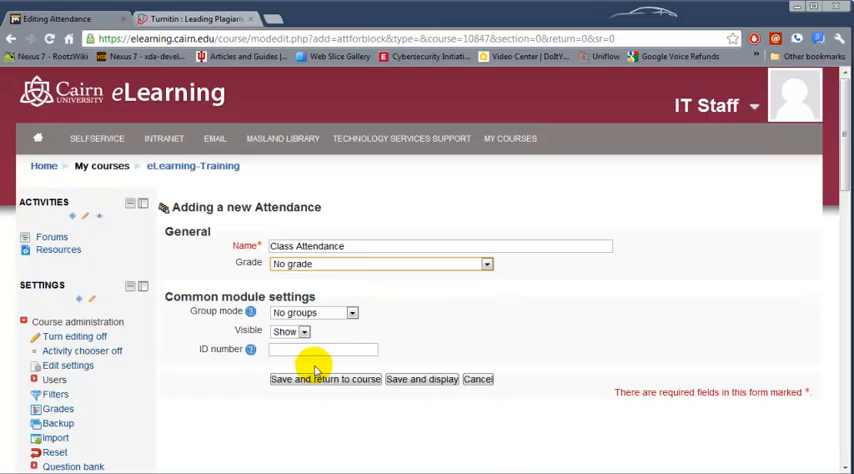
mouse_move(422, 379)
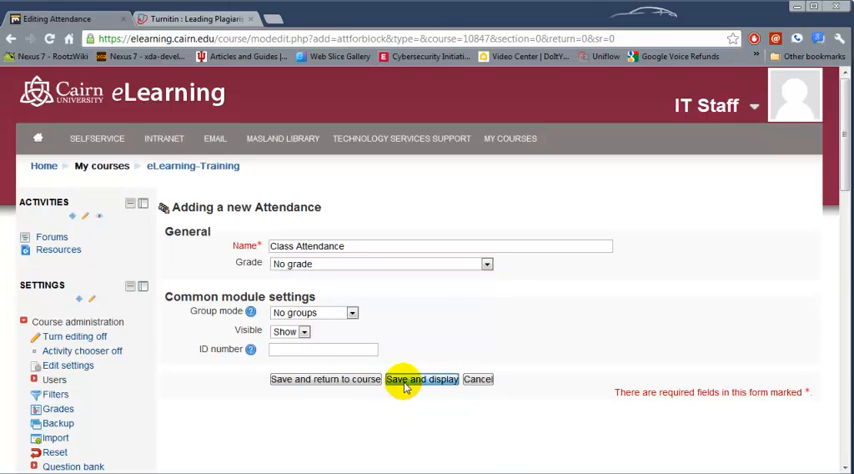
Save the Class Attendance activity and display its empty attendance page
click(421, 379)
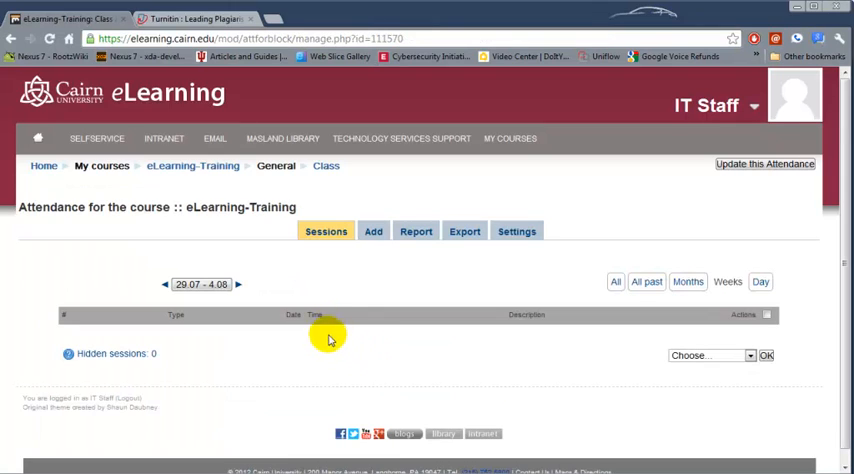
mouse_move(390, 275)
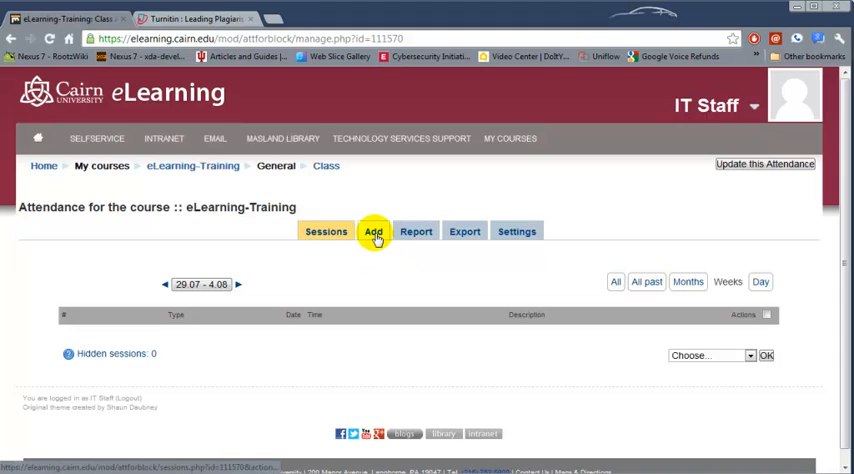
Add multiple weekly sessions from 1 September to 12 December 2012 on Mon/Wed/Fri
click(373, 231)
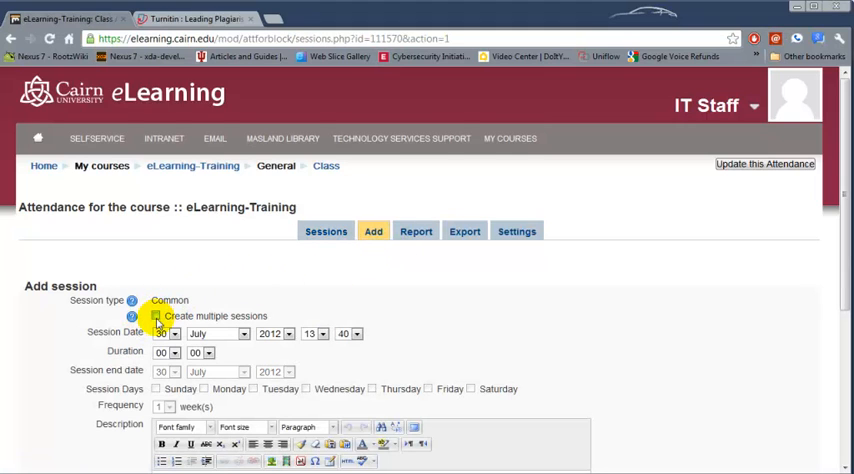
click(156, 317)
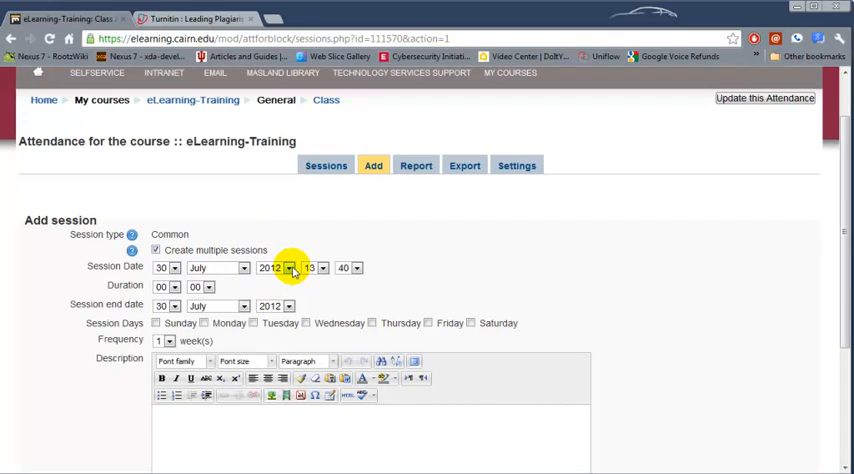
click(175, 267)
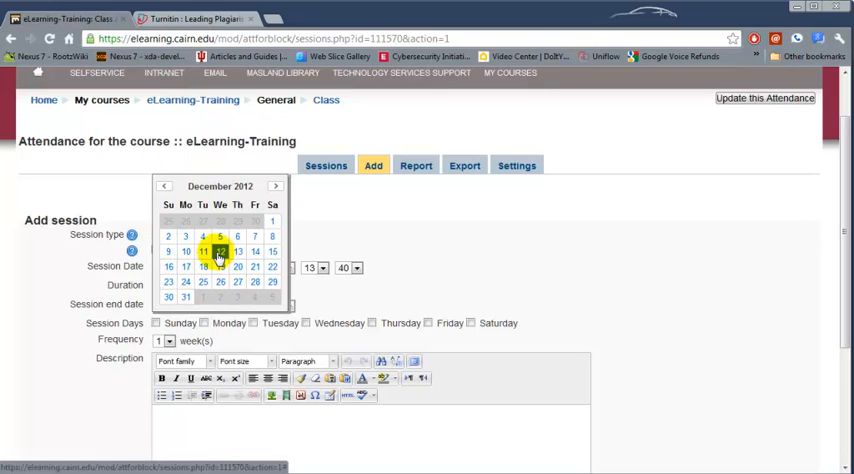
click(203, 251)
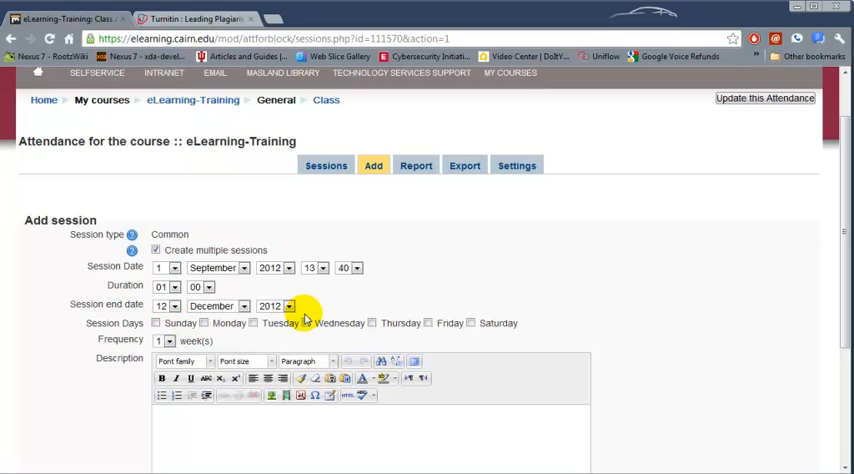
click(204, 323)
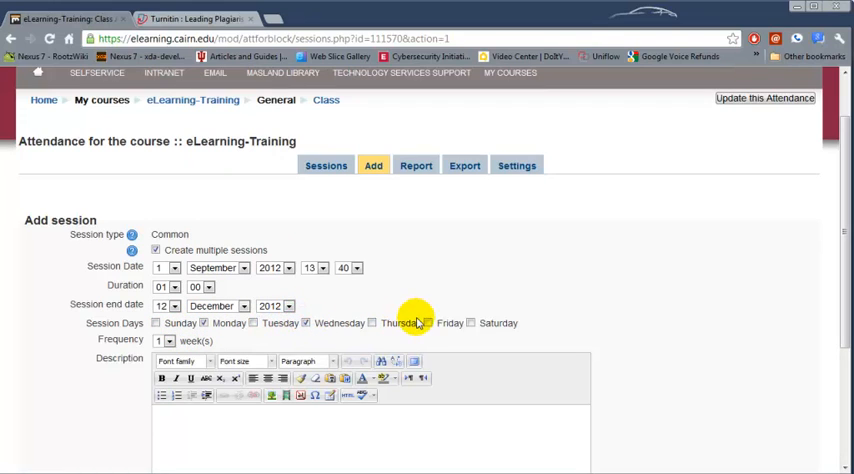
Describe the repeating sessions as 'Regular class'
scroll(down, 3)
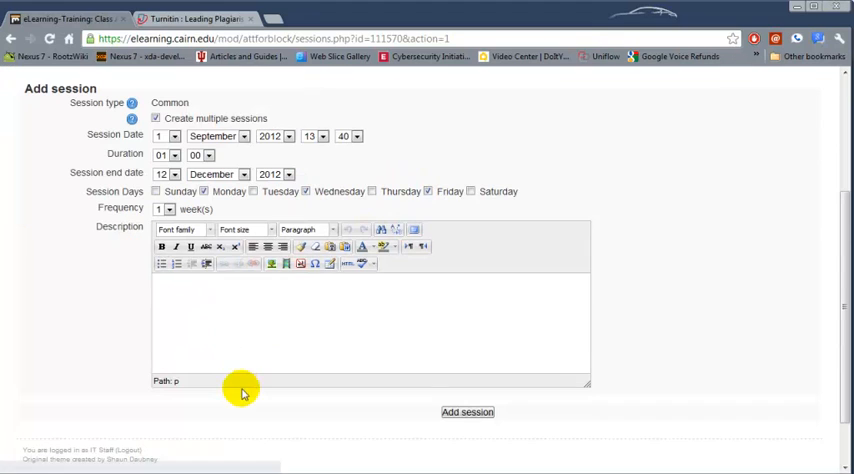
text(Re)
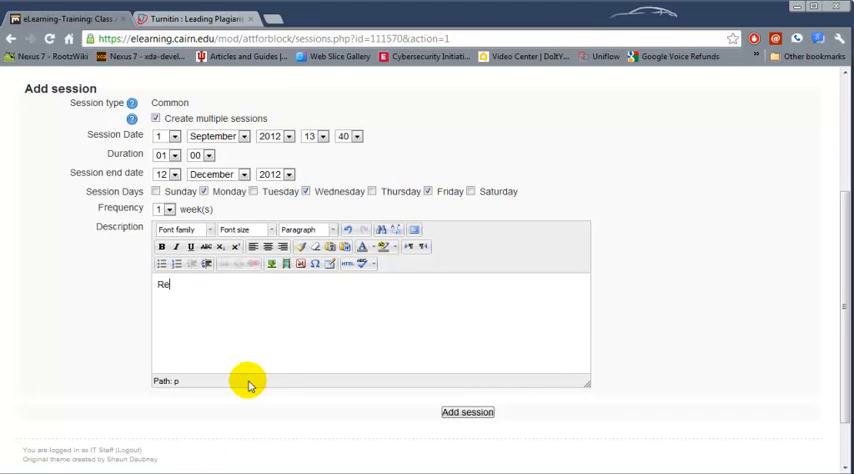
text(gular class)
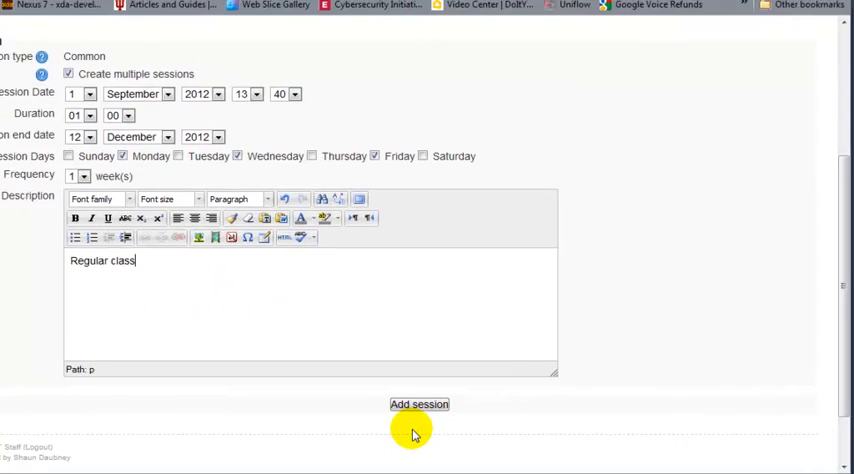
Generate the Regular class sessions, confirm the success message, and return to the Sessions list
click(419, 404)
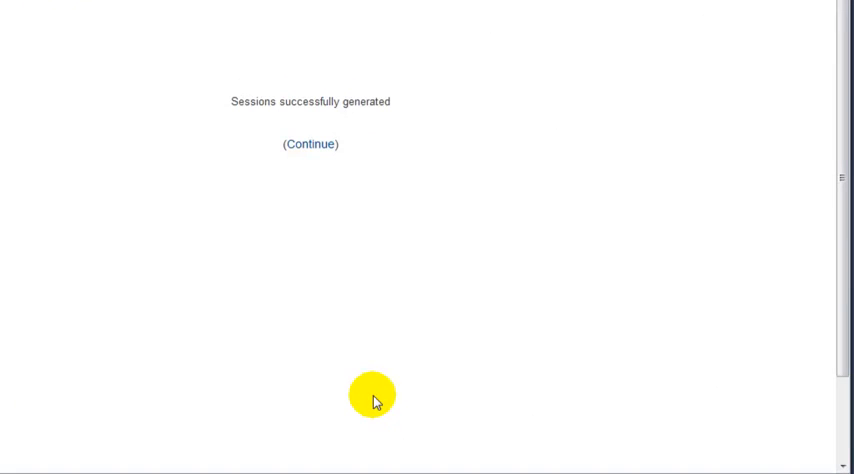
click(310, 143)
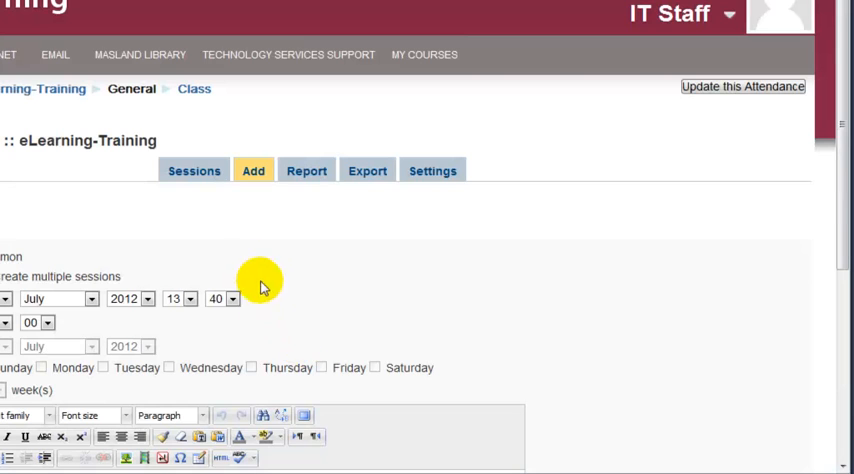
click(194, 170)
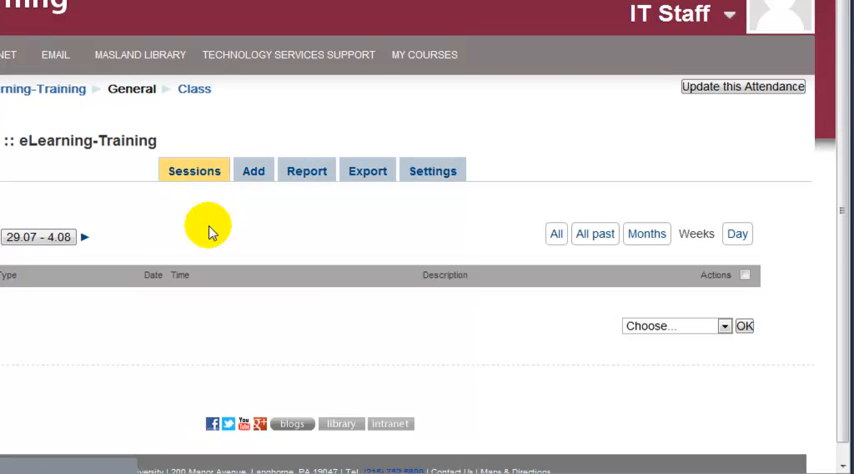
click(571, 244)
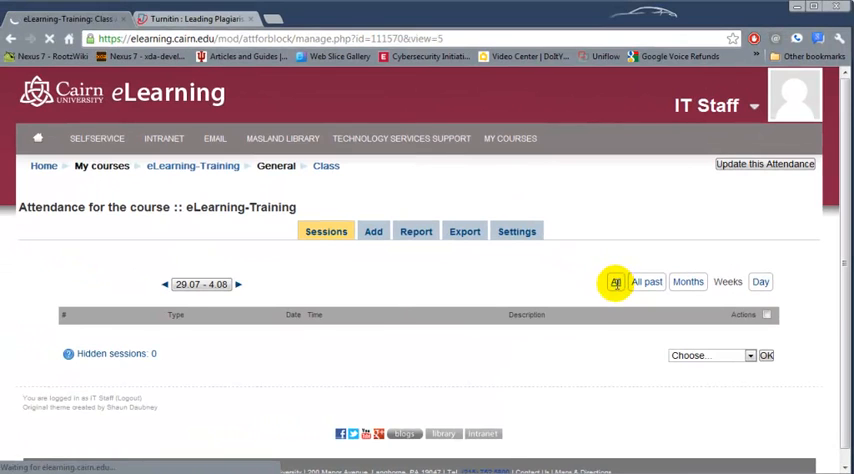
Show all sessions and review the Mon/Wed/Fri Regular class dates from 3 September 2012
click(615, 281)
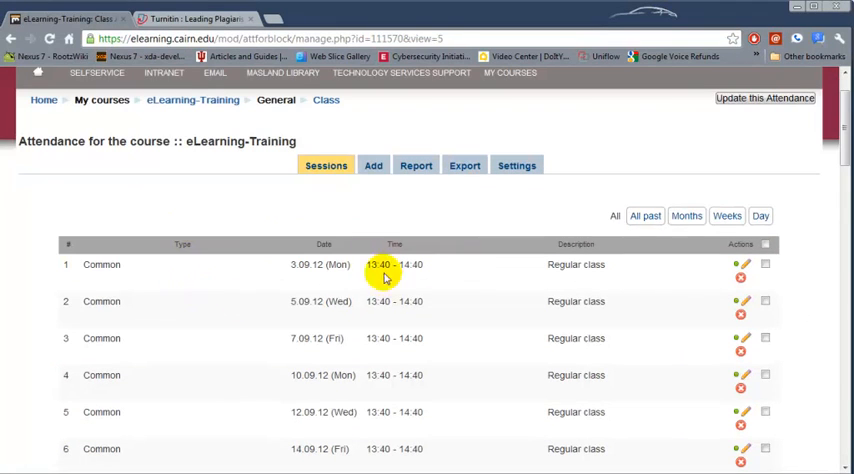
scroll(down, 3)
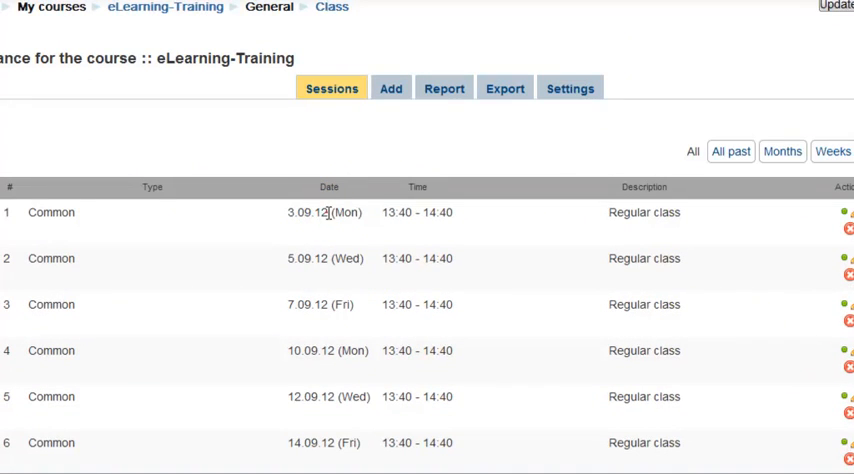
double_click(306, 212)
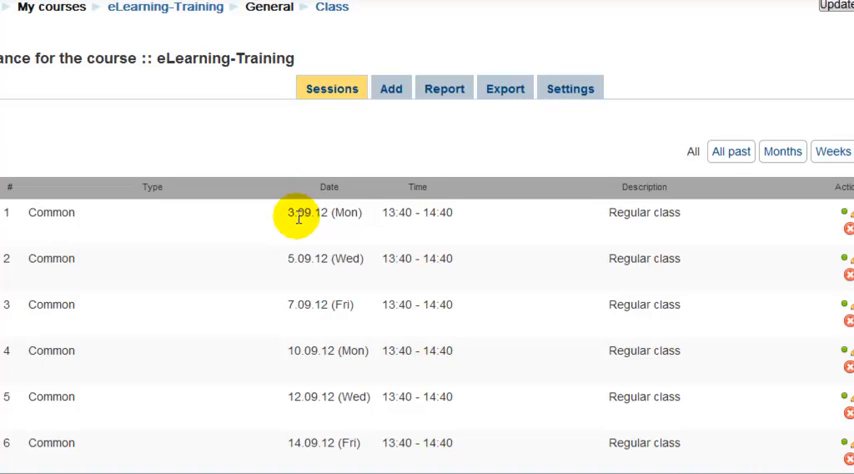
mouse_move(500, 242)
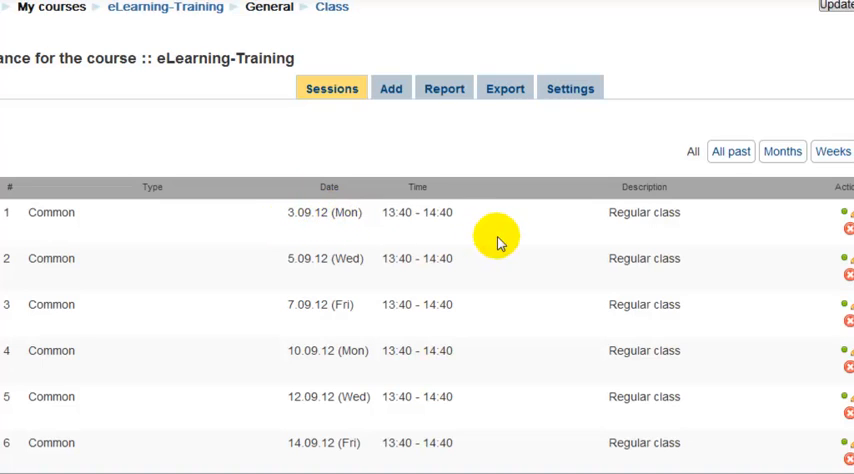
scroll(up, 3)
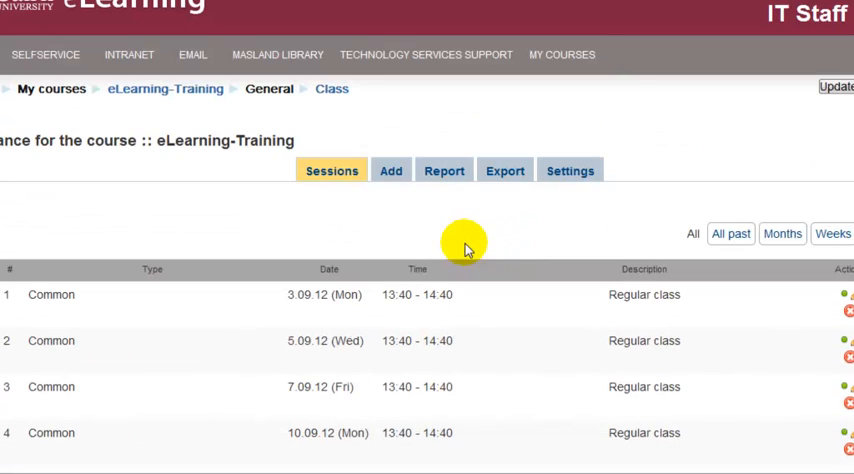
mouse_move(168, 89)
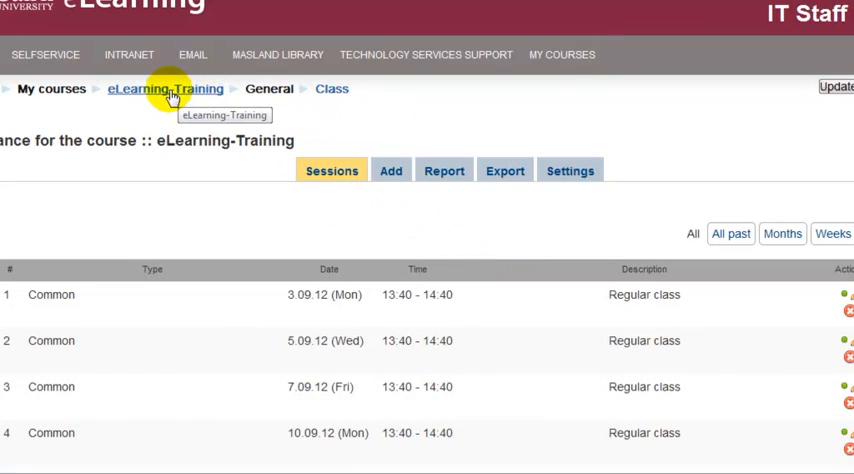
mouse_move(173, 104)
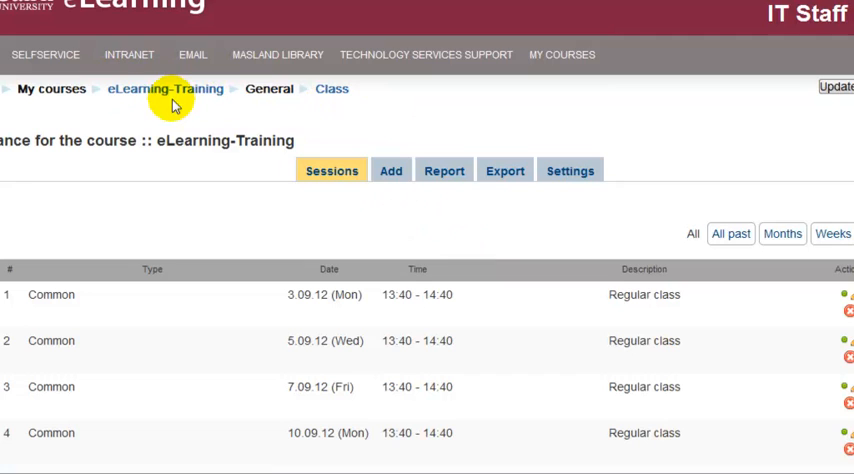
click(165, 89)
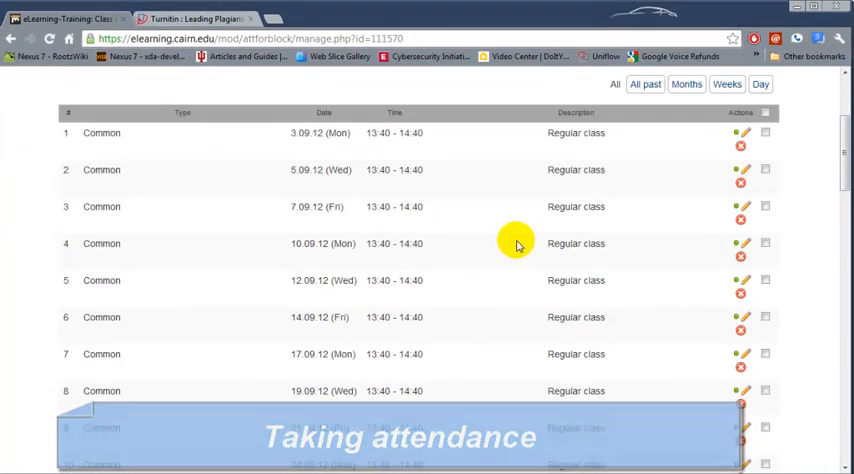
scroll(up, 3)
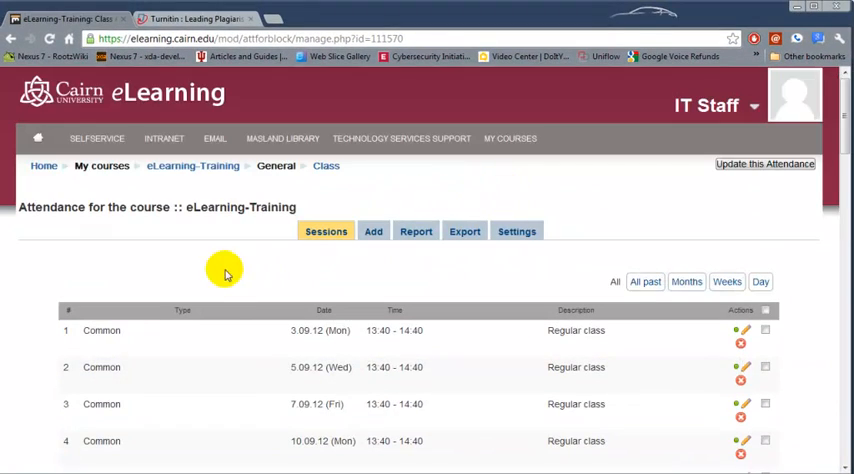
scroll(down, 3)
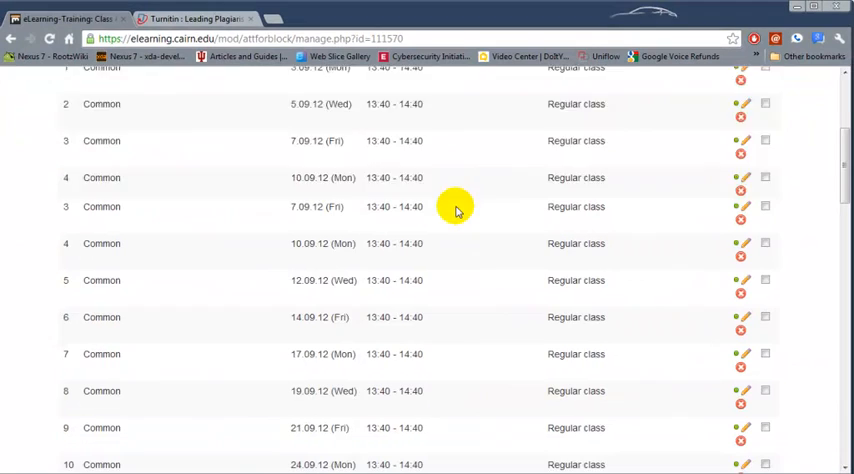